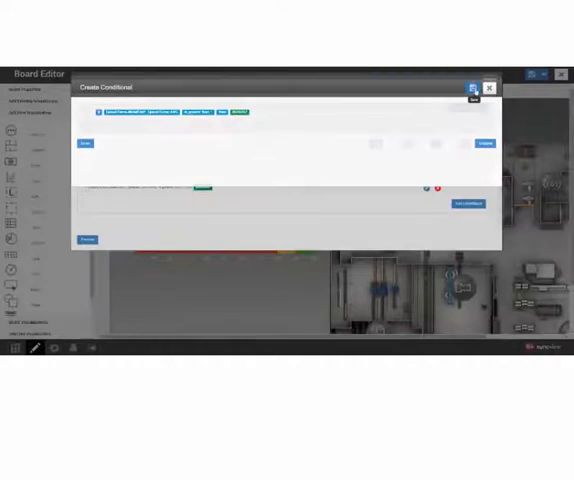
- Open the Edit Maintenance Request Entry form and show a dropdown field's choices
click(488, 88)
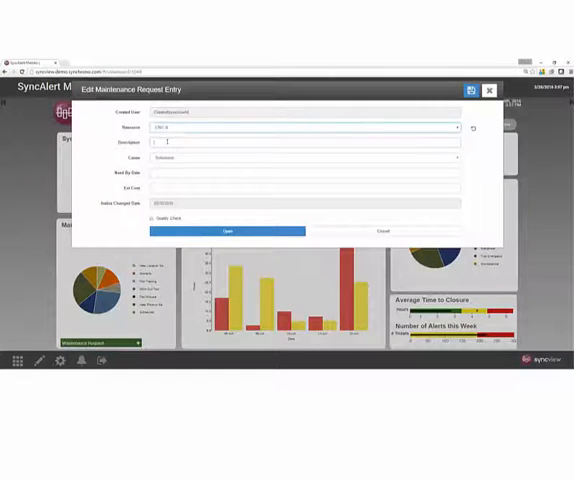
click(304, 156)
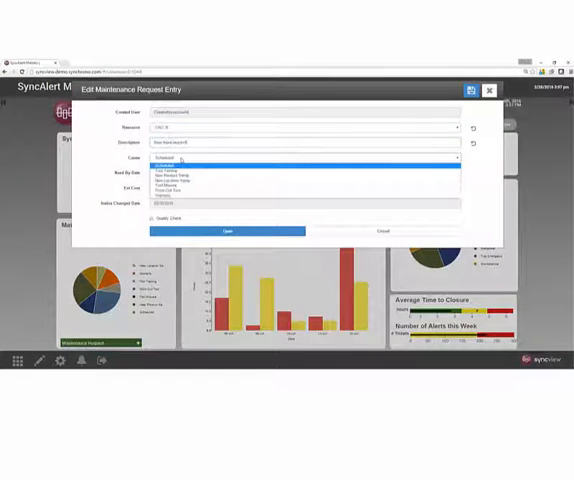